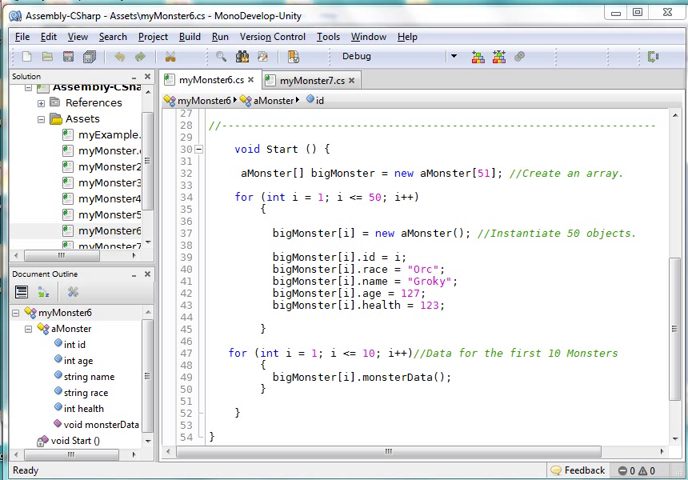
{"action": "mouse_move", "coordinate": [251, 301]}
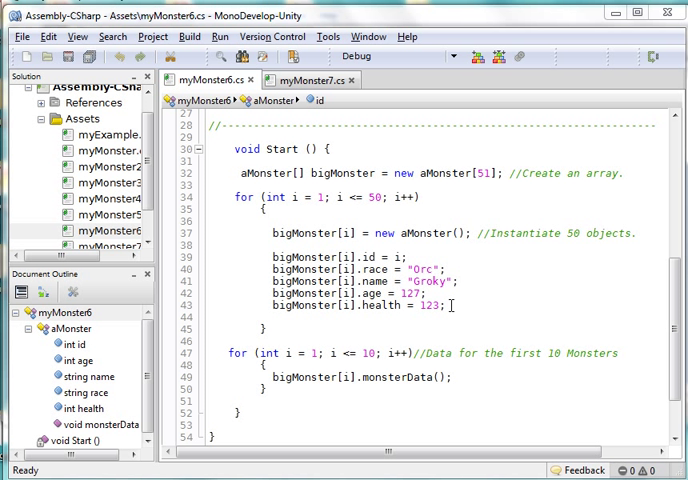
Switch to myMonster7.cs and scroll to the Start method assigning random ages and health.
{"action": "left_click", "coordinate": [460, 289]}
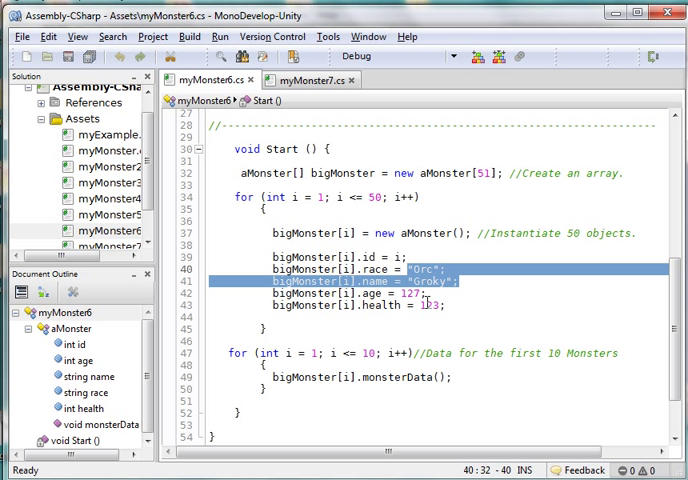
{"action": "mouse_move", "coordinate": [427, 304]}
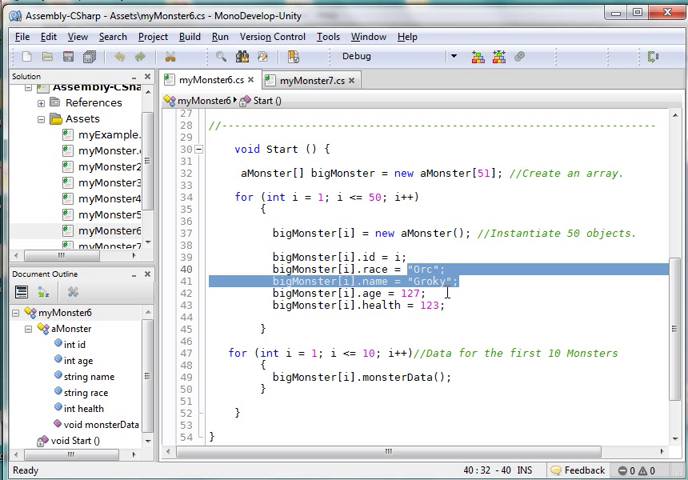
{"action": "left_click", "coordinate": [473, 294]}
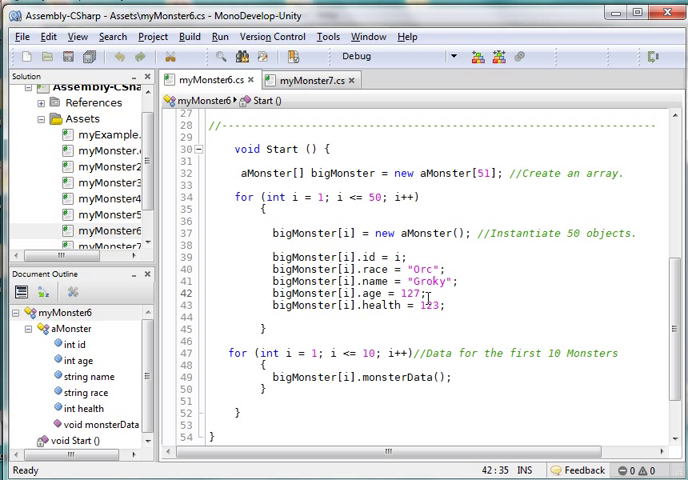
{"action": "mouse_move", "coordinate": [357, 300]}
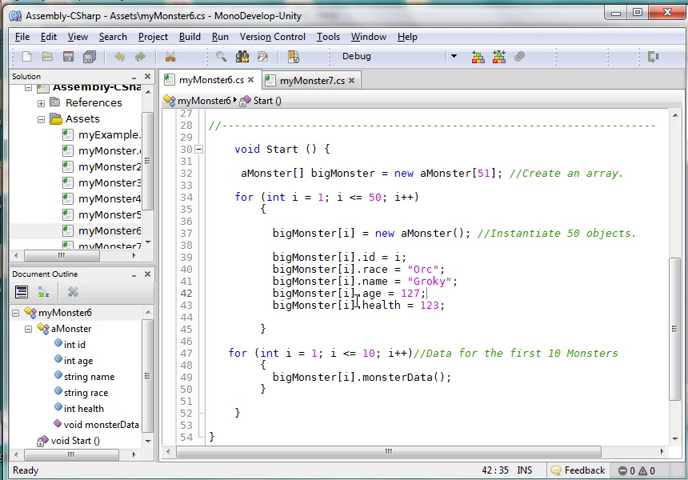
{"action": "mouse_move", "coordinate": [437, 265]}
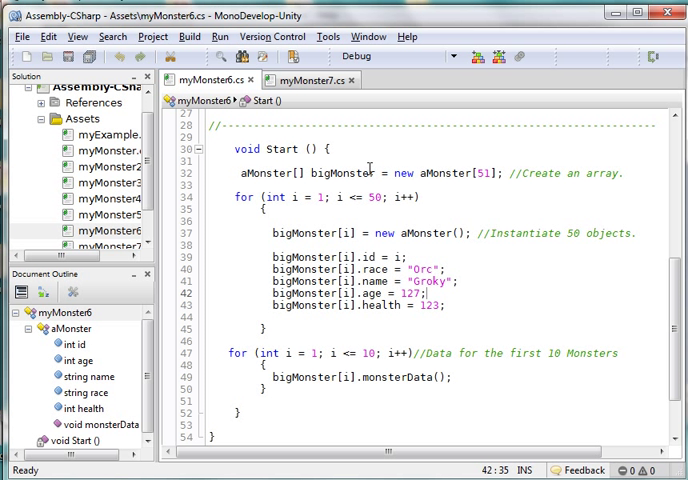
{"action": "mouse_move", "coordinate": [314, 80]}
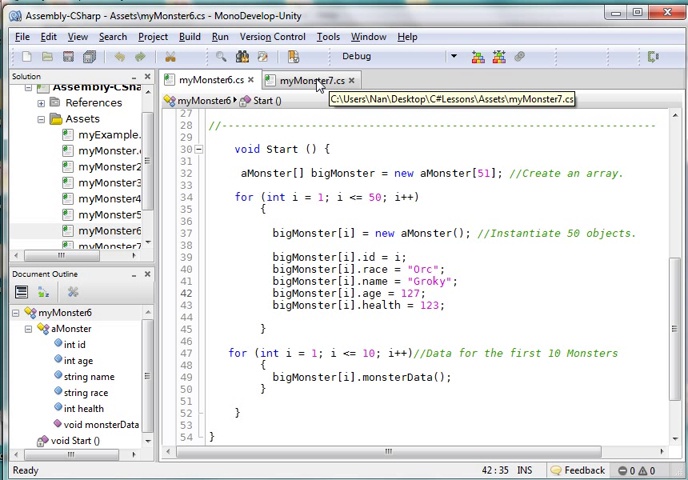
{"action": "left_click", "coordinate": [318, 79]}
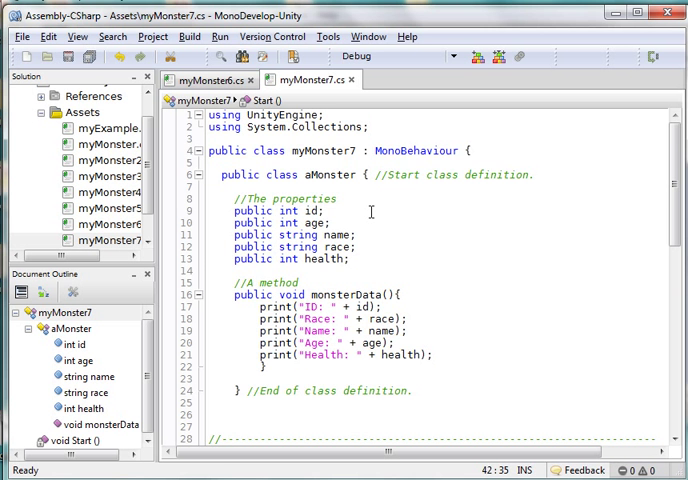
{"action": "scroll", "scroll_direction": "down", "scroll_amount": 3}
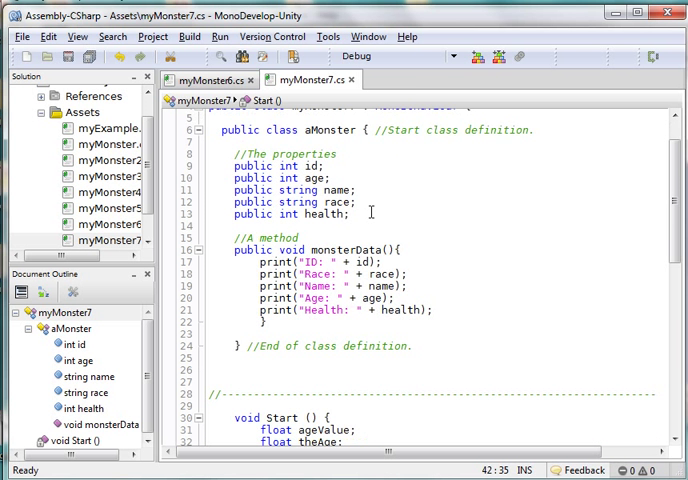
{"action": "scroll", "scroll_direction": "down", "scroll_amount": 3}
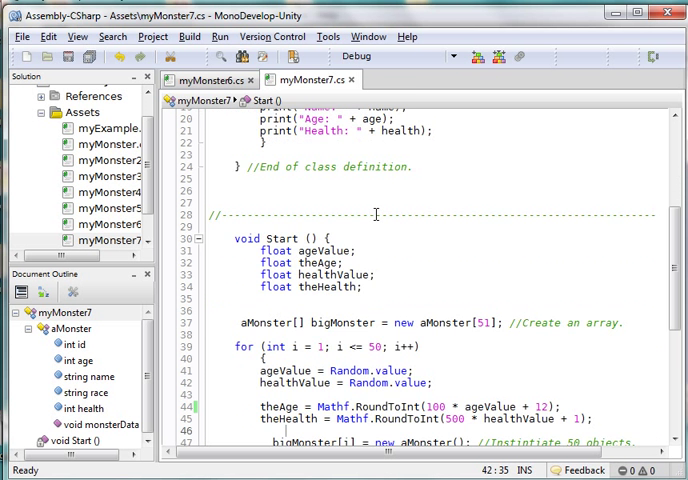
{"action": "scroll", "scroll_direction": "down", "scroll_amount": 3}
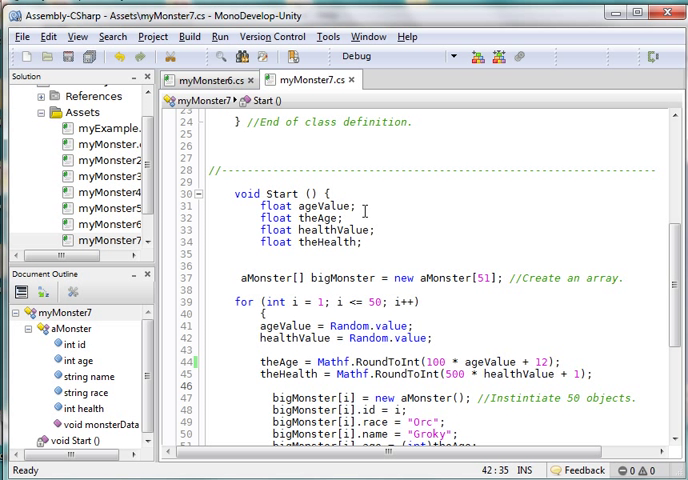
{"action": "mouse_move", "coordinate": [325, 251]}
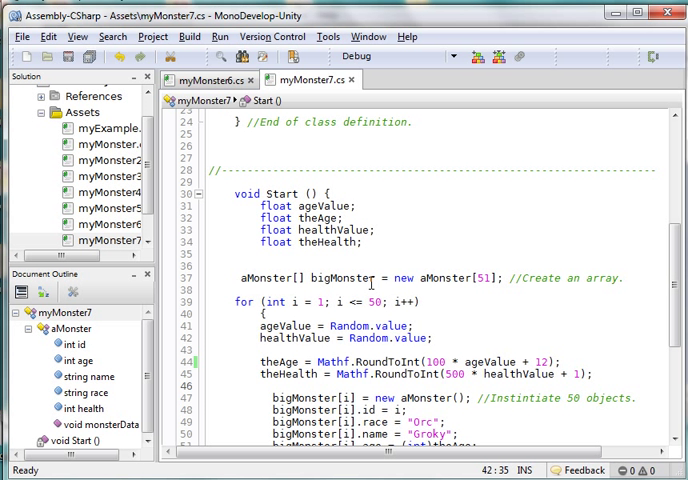
{"action": "mouse_move", "coordinate": [450, 291]}
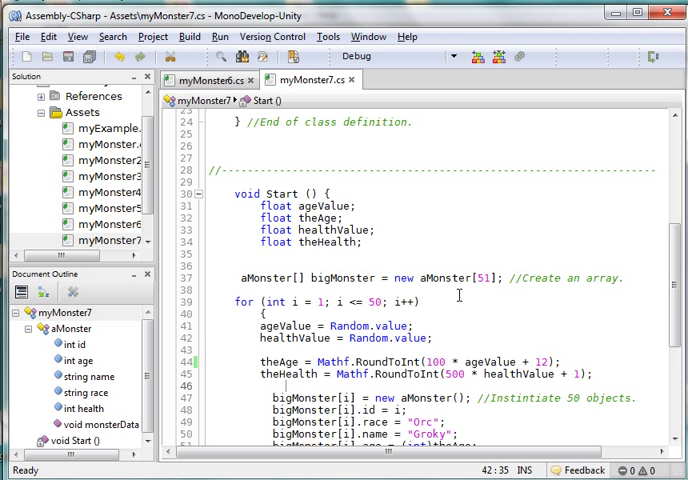
{"action": "scroll", "scroll_direction": "down", "scroll_amount": 3}
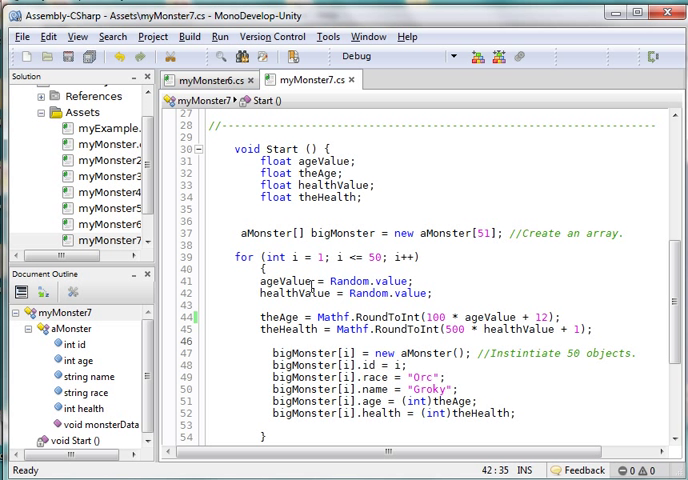
{"action": "double_click", "coordinate": [348, 282]}
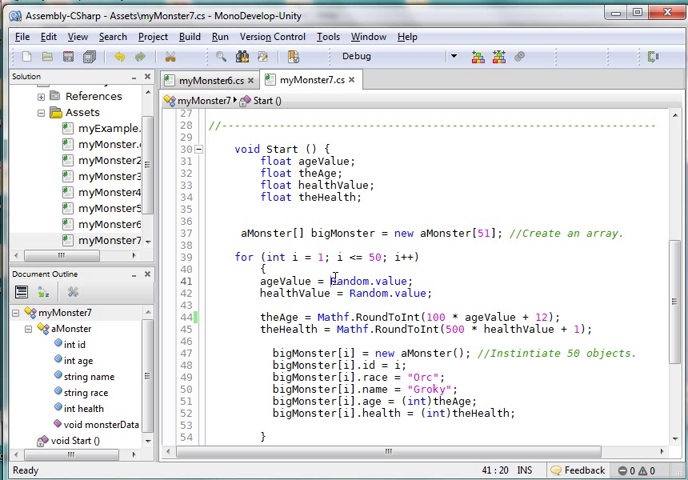
{"action": "double_click", "coordinate": [360, 281]}
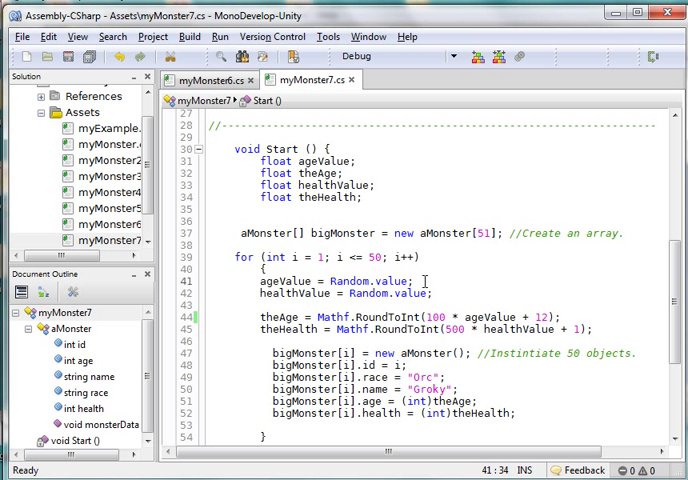
{"action": "mouse_move", "coordinate": [398, 281]}
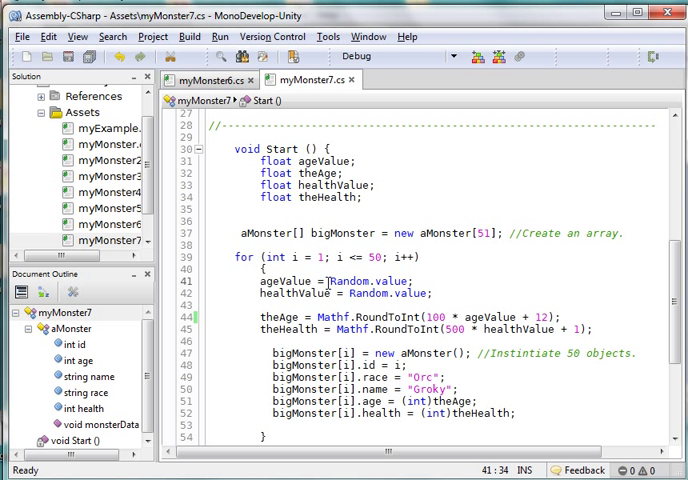
{"action": "mouse_move", "coordinate": [350, 280]}
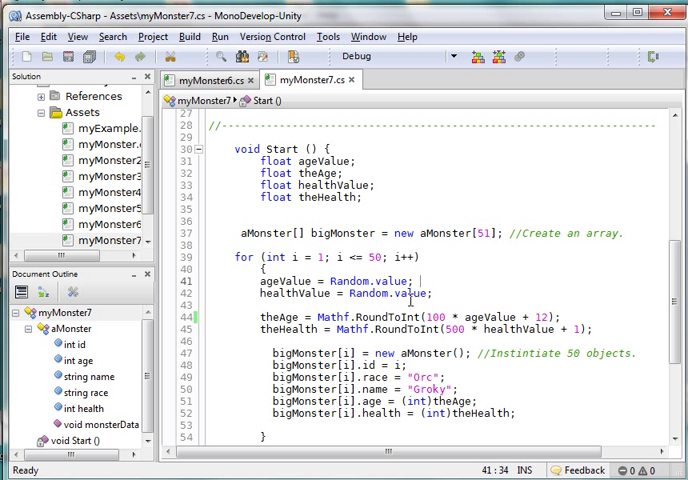
{"action": "scroll", "scroll_direction": "down", "scroll_amount": 3}
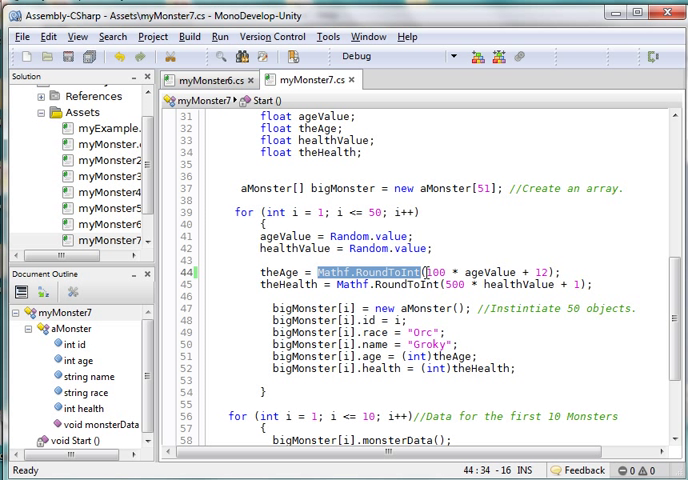
{"action": "left_click", "coordinate": [437, 290]}
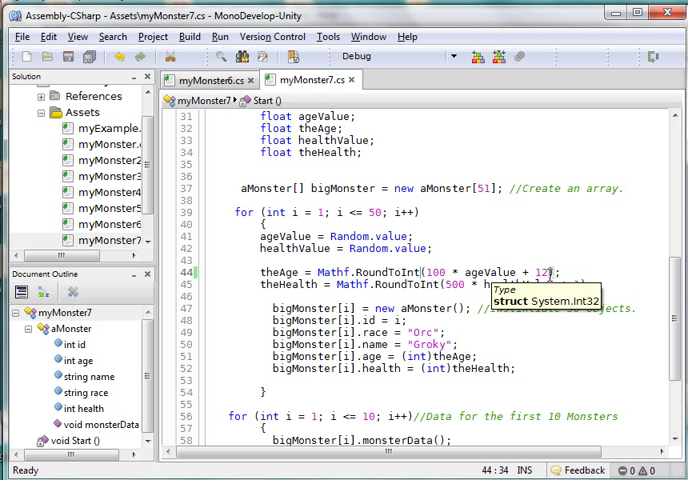
{"action": "mouse_move", "coordinate": [452, 261]}
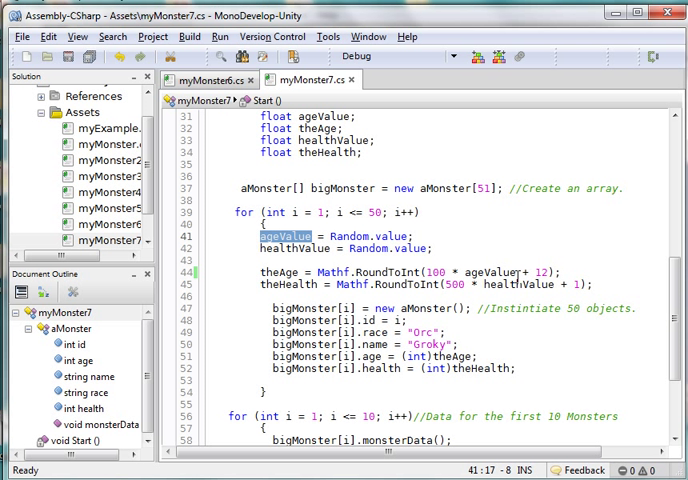
{"action": "mouse_move", "coordinate": [519, 271]}
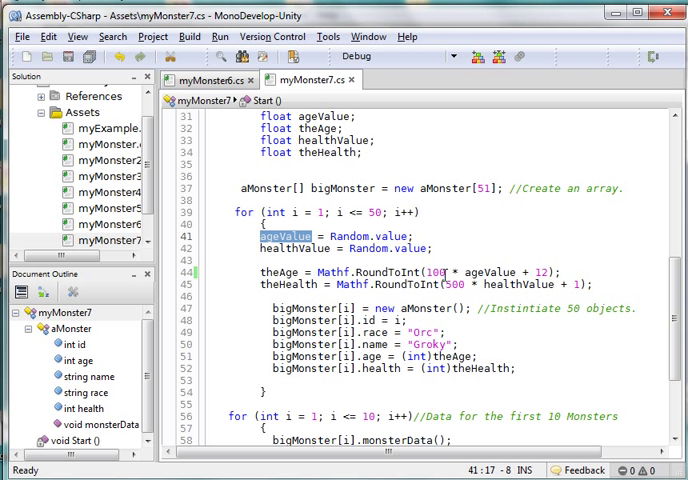
{"action": "mouse_move", "coordinate": [548, 275]}
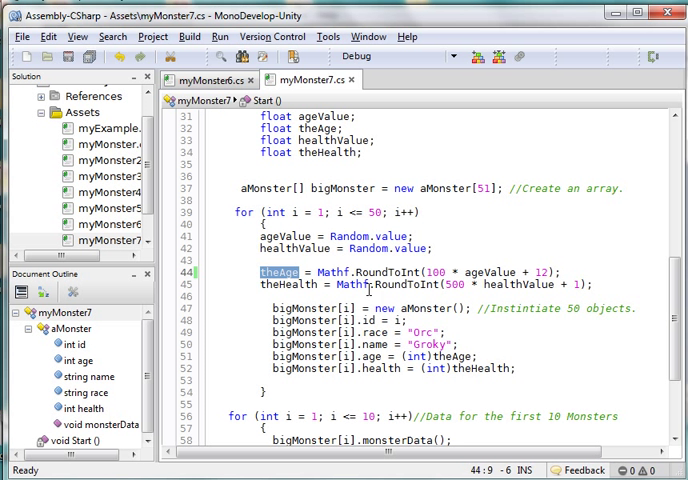
{"action": "mouse_move", "coordinate": [480, 292]}
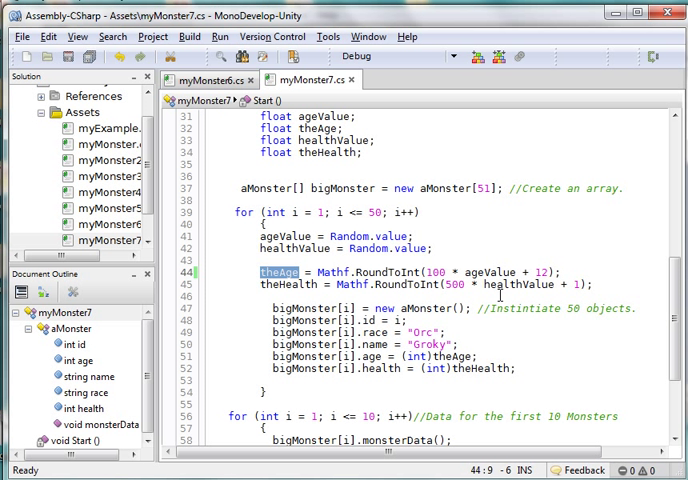
{"action": "mouse_move", "coordinate": [503, 290]}
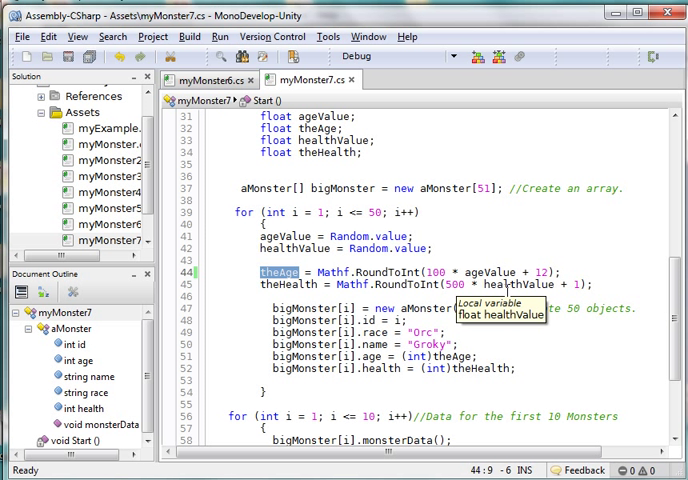
{"action": "mouse_move", "coordinate": [463, 295]}
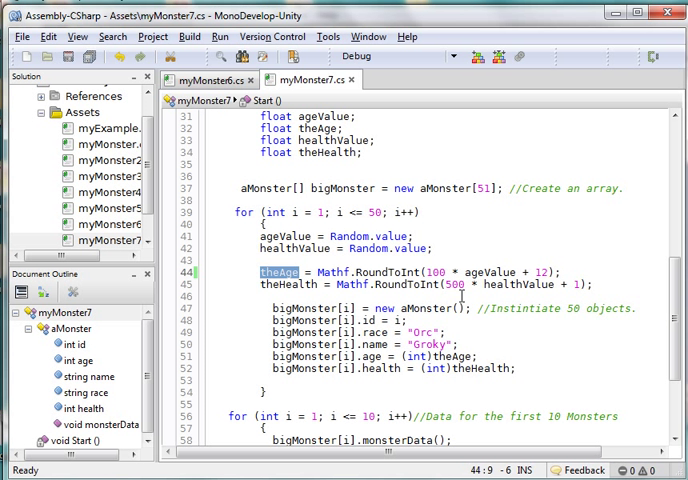
{"action": "mouse_move", "coordinate": [523, 305]}
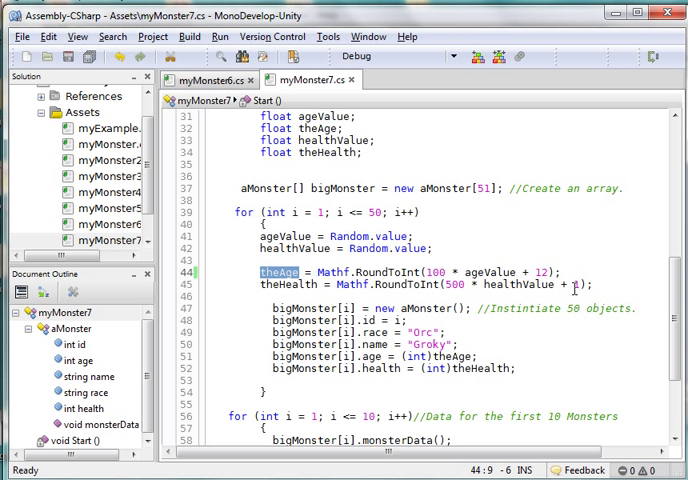
{"action": "mouse_move", "coordinate": [570, 286]}
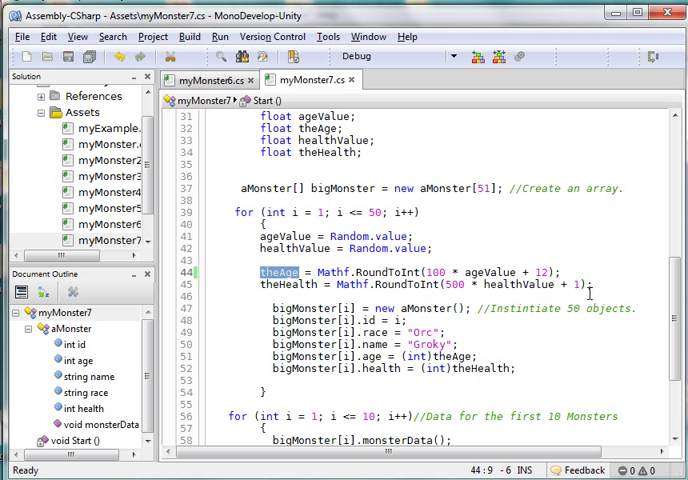
{"action": "mouse_move", "coordinate": [450, 253]}
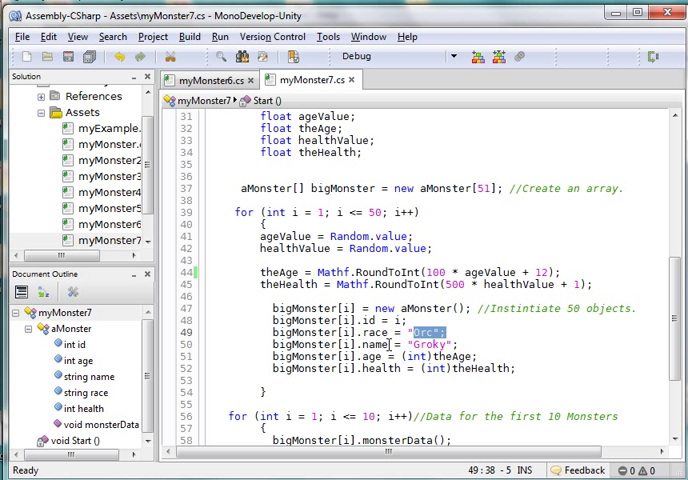
{"action": "double_click", "coordinate": [449, 355]}
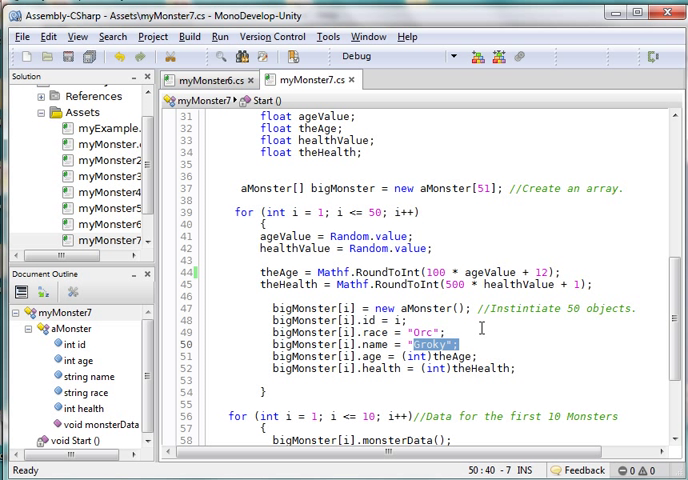
{"action": "mouse_move", "coordinate": [479, 328]}
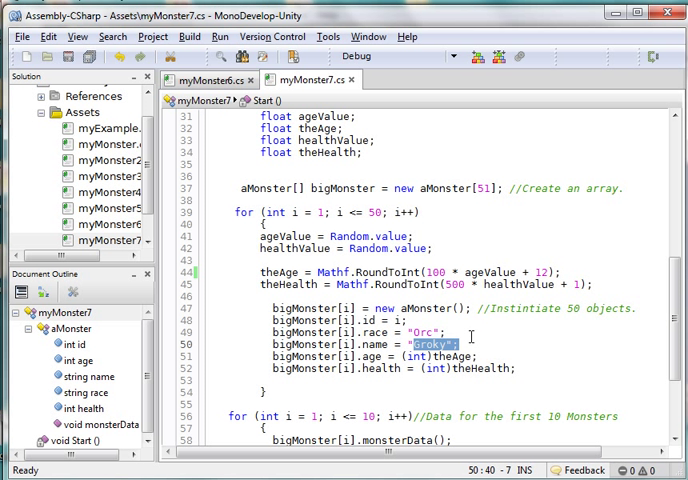
{"action": "left_click", "coordinate": [463, 355]}
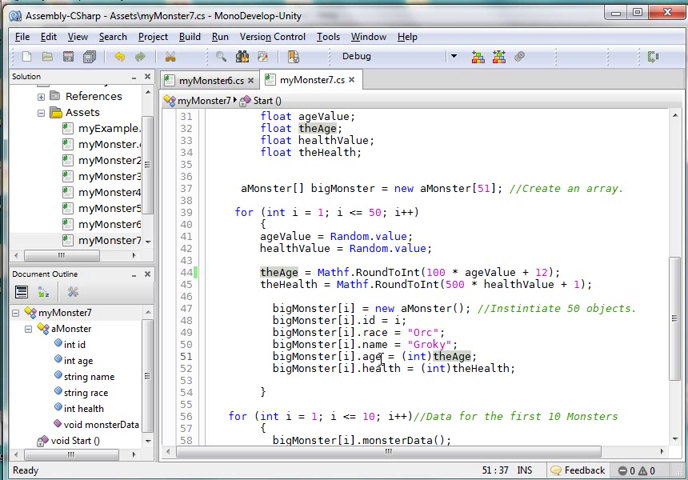
{"action": "scroll", "scroll_direction": "up", "scroll_amount": 3}
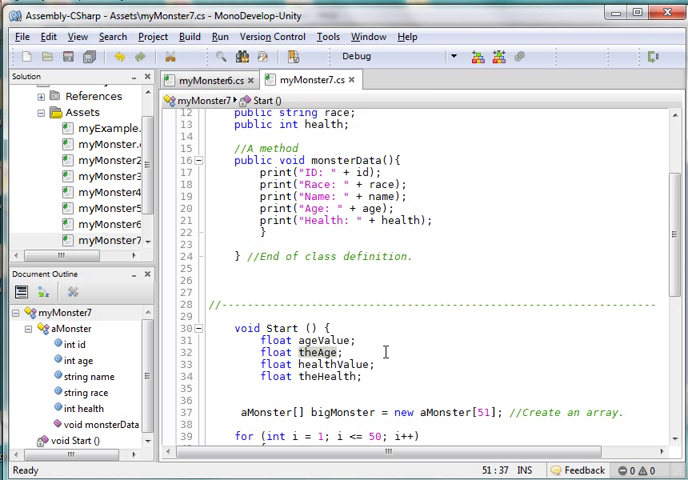
{"action": "scroll", "scroll_direction": "up", "scroll_amount": 3}
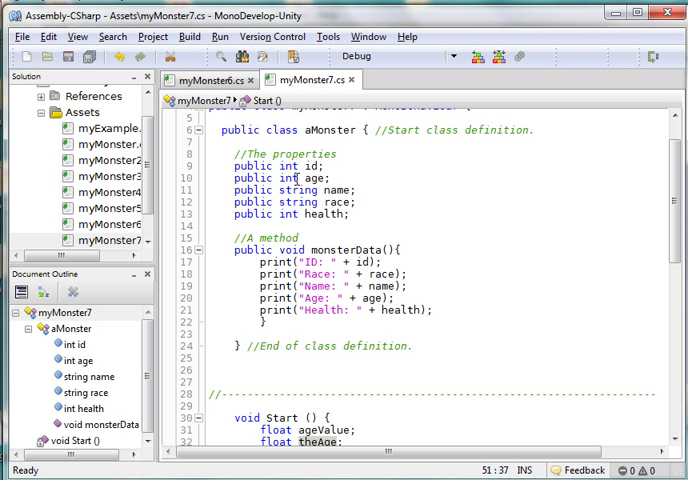
{"action": "scroll", "scroll_direction": "down", "scroll_amount": 3}
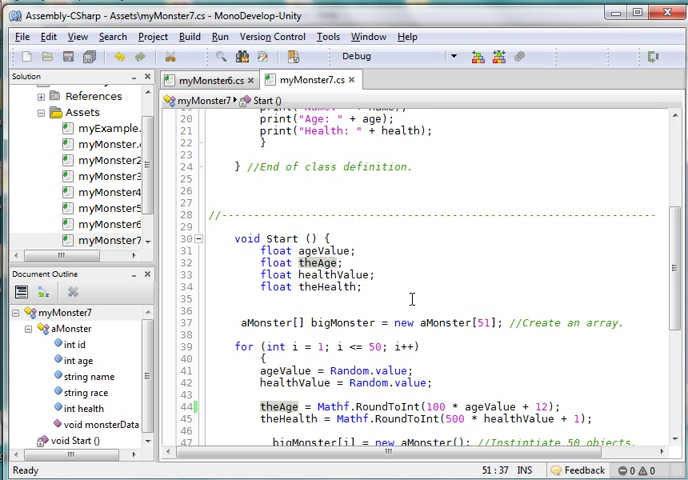
{"action": "scroll", "scroll_direction": "down", "scroll_amount": 3}
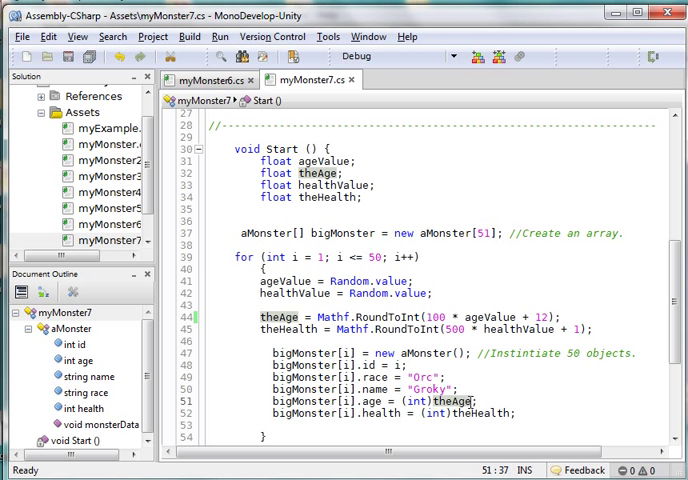
{"action": "scroll", "scroll_direction": "down", "scroll_amount": 3}
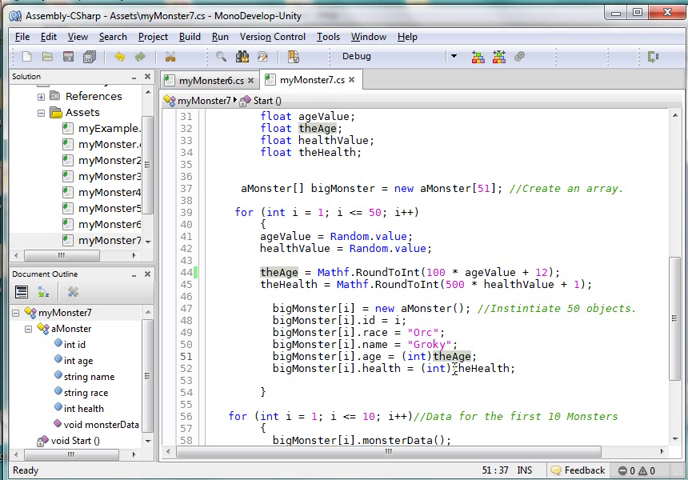
{"action": "double_click", "coordinate": [485, 369]}
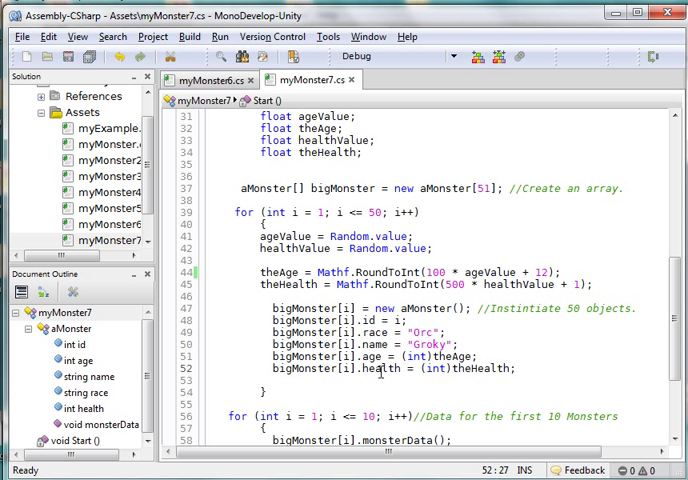
{"action": "scroll", "scroll_direction": "down", "scroll_amount": 3}
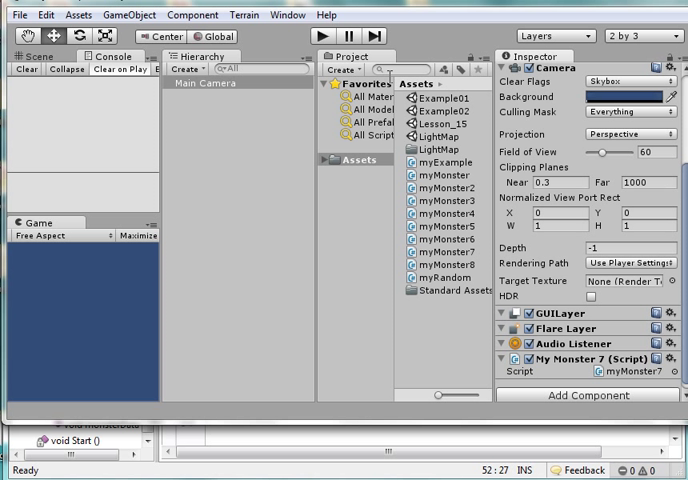
{"action": "mouse_move", "coordinate": [232, 97]}
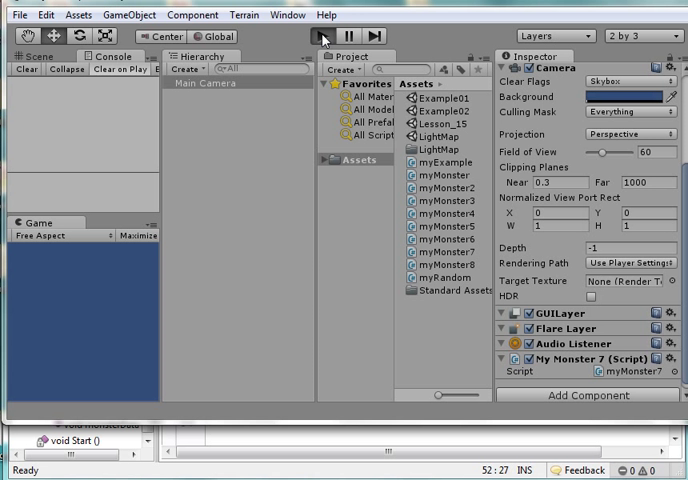
Play the scene and inspect the Orc log entry showing Age: 105 in the Console.
{"action": "left_click", "coordinate": [320, 35]}
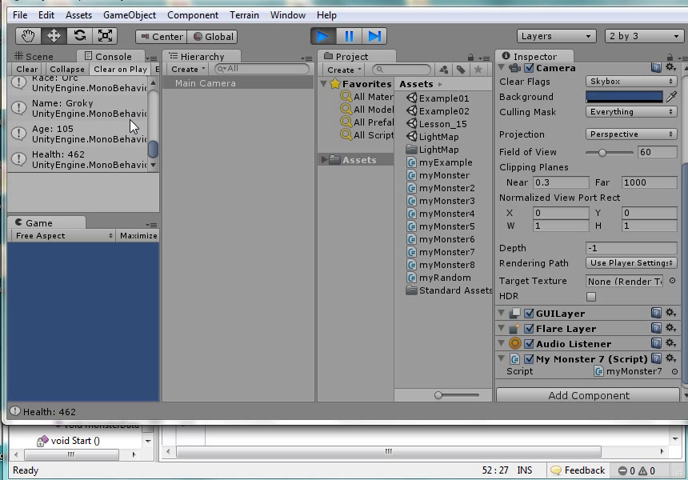
{"action": "left_click", "coordinate": [70, 135]}
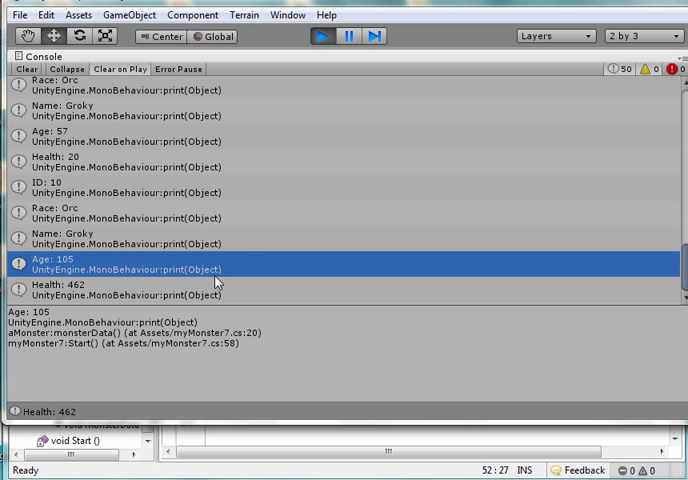
{"action": "mouse_move", "coordinate": [79, 294]}
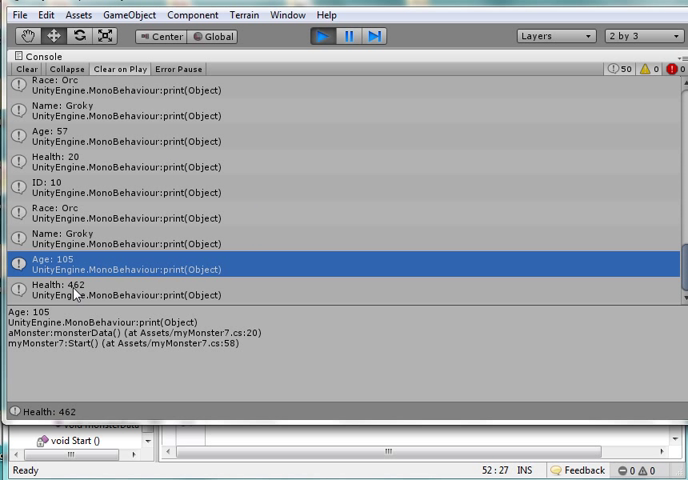
{"action": "mouse_move", "coordinate": [63, 263]}
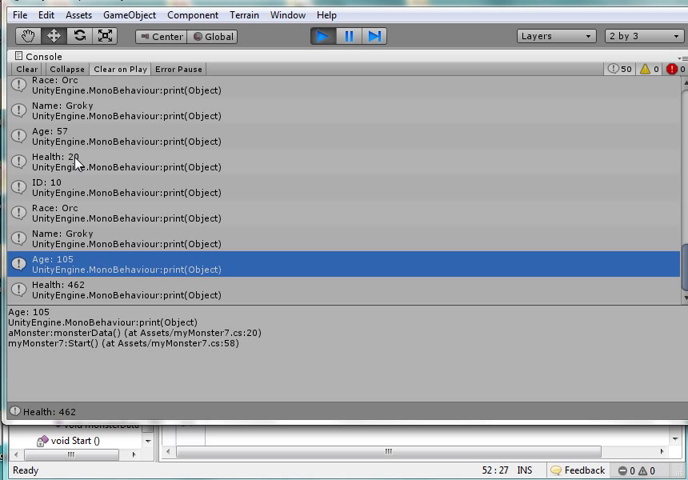
{"action": "mouse_move", "coordinate": [92, 295]}
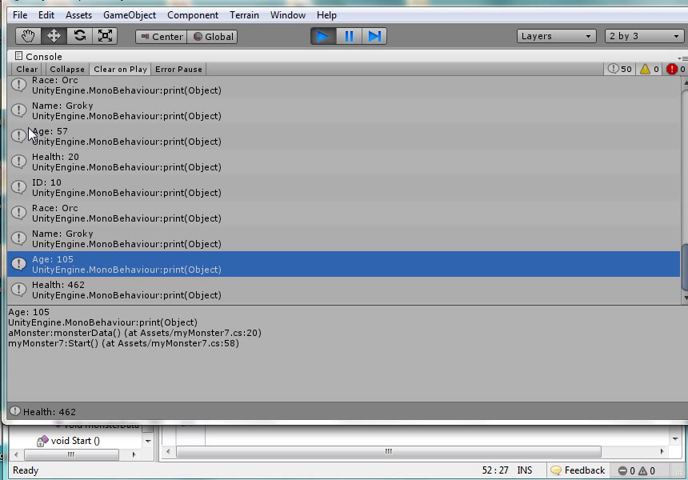
{"action": "mouse_move", "coordinate": [67, 202]}
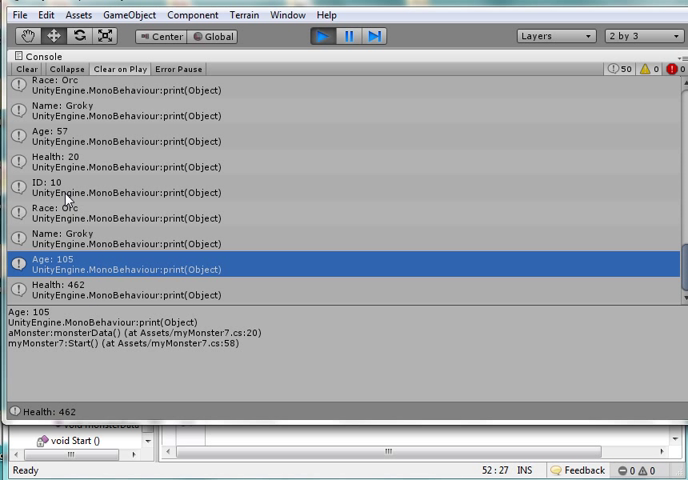
{"action": "mouse_move", "coordinate": [285, 206]}
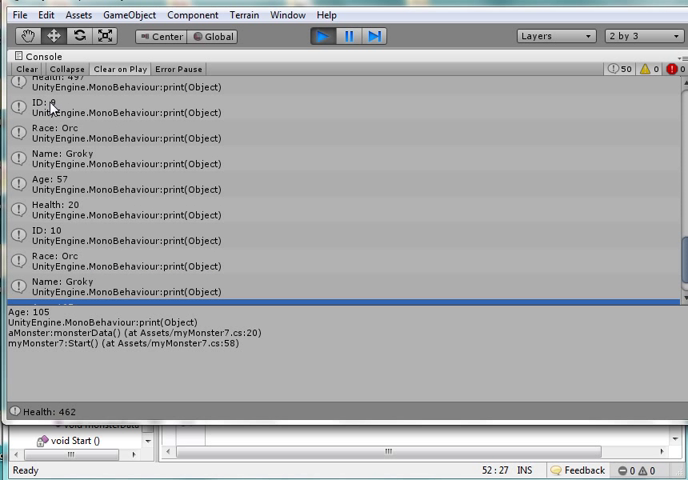
{"action": "scroll", "scroll_direction": "up", "scroll_amount": 3}
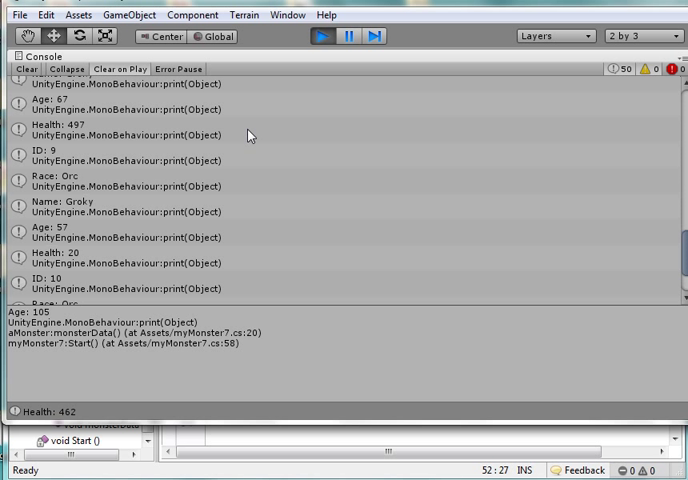
{"action": "mouse_move", "coordinate": [85, 128]}
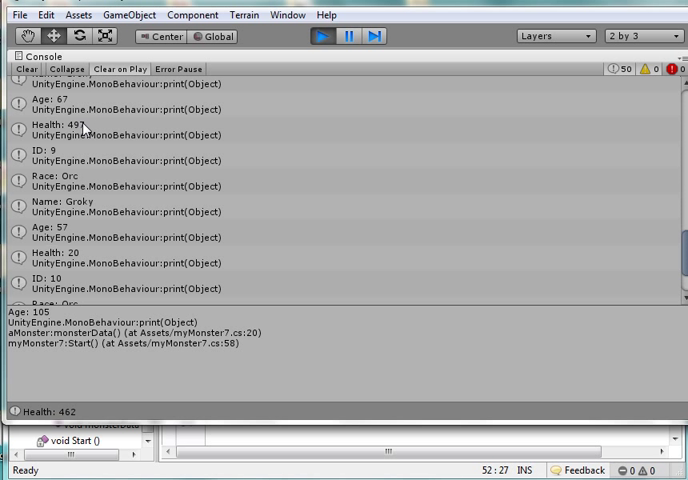
{"action": "mouse_move", "coordinate": [62, 115]}
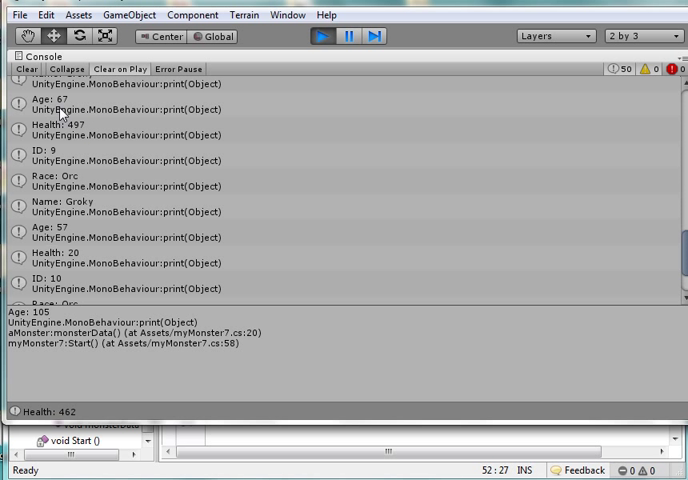
{"action": "mouse_move", "coordinate": [67, 175]}
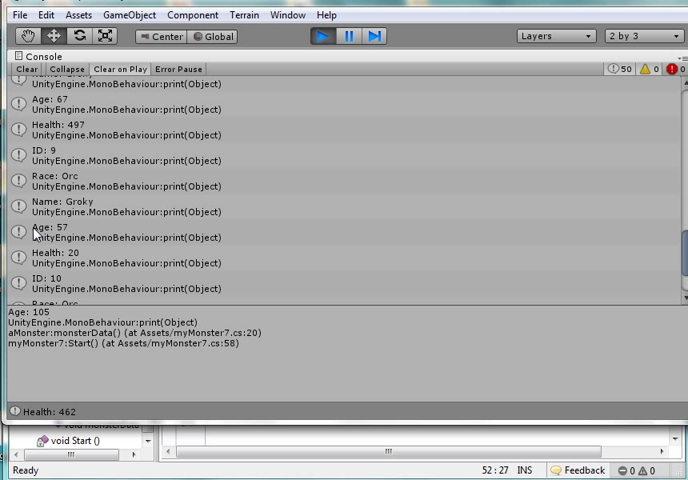
{"action": "mouse_move", "coordinate": [193, 240]}
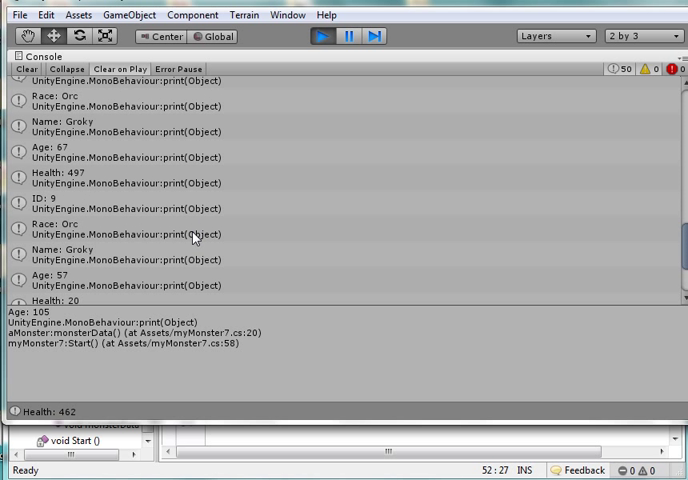
{"action": "scroll", "scroll_direction": "up", "scroll_amount": 3}
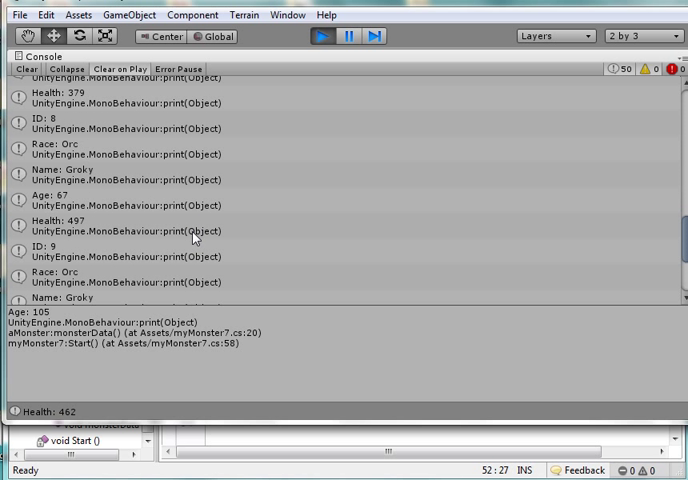
{"action": "scroll", "scroll_direction": "up", "scroll_amount": 3}
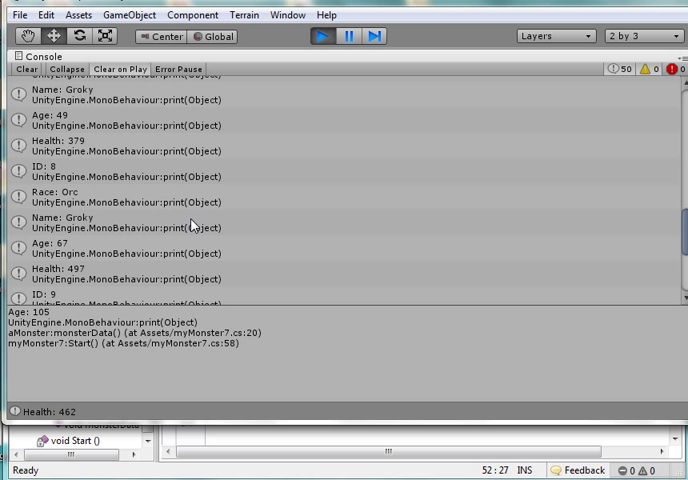
{"action": "scroll", "scroll_direction": "up", "scroll_amount": 3}
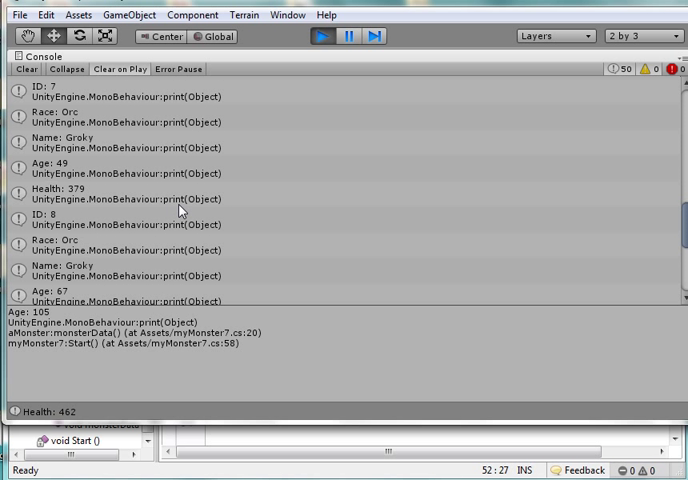
{"action": "mouse_move", "coordinate": [91, 161]}
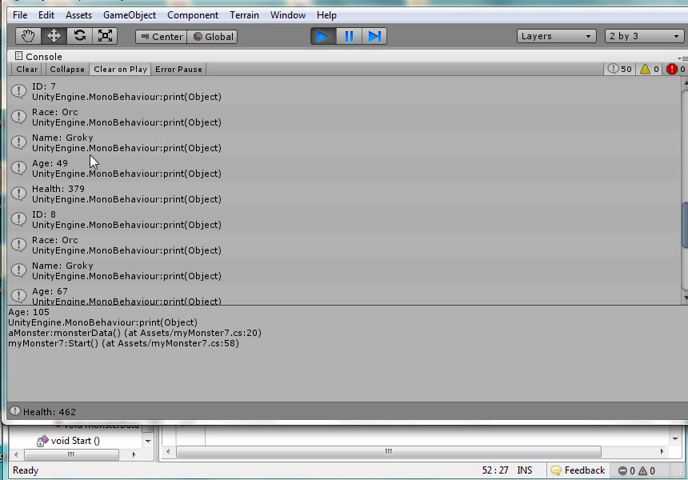
{"action": "mouse_move", "coordinate": [170, 171]}
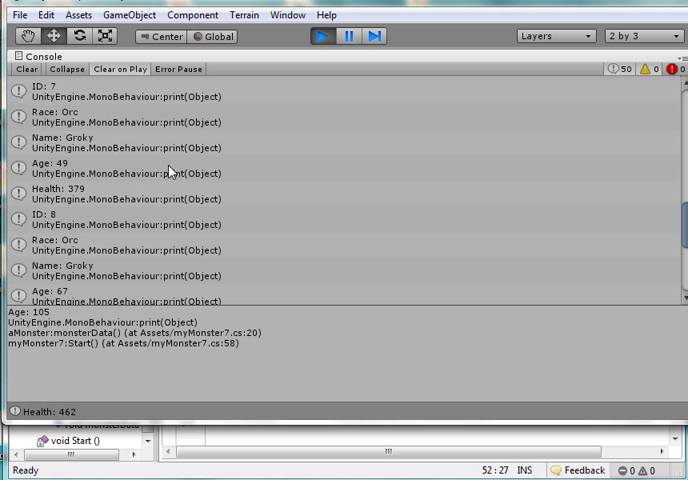
{"action": "mouse_move", "coordinate": [255, 225]}
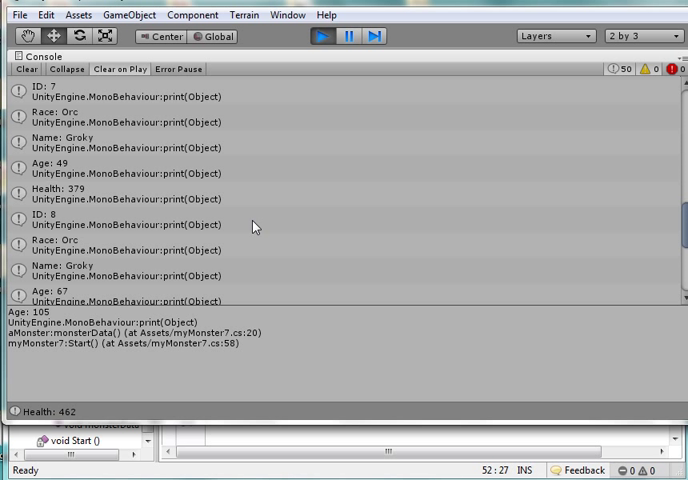
{"action": "mouse_move", "coordinate": [239, 216]}
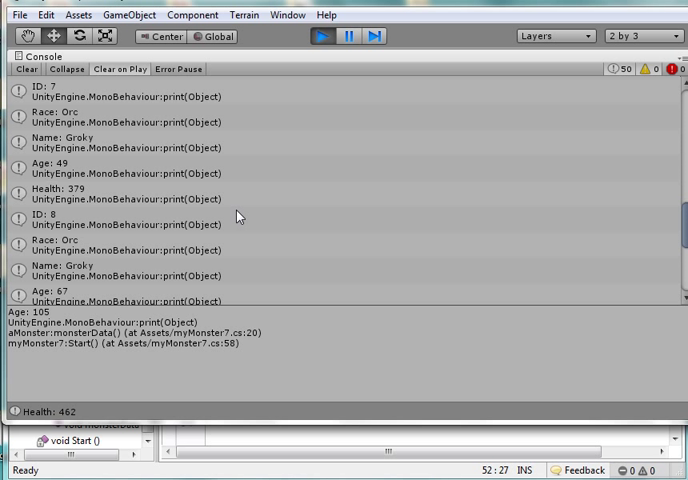
{"action": "mouse_move", "coordinate": [191, 187]}
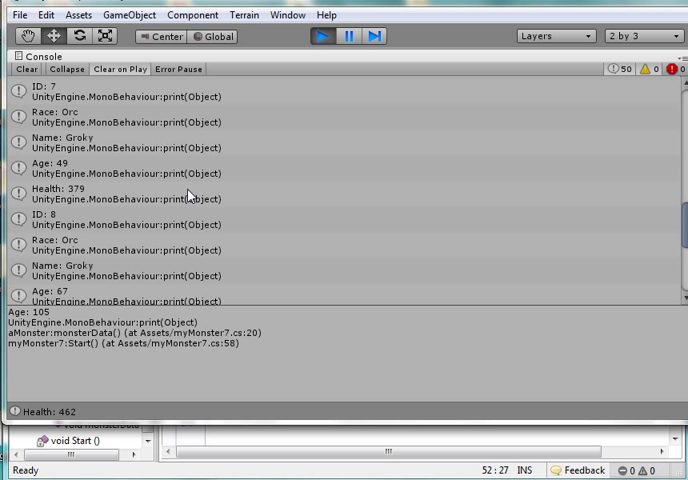
{"action": "scroll", "scroll_direction": "up", "scroll_amount": 3}
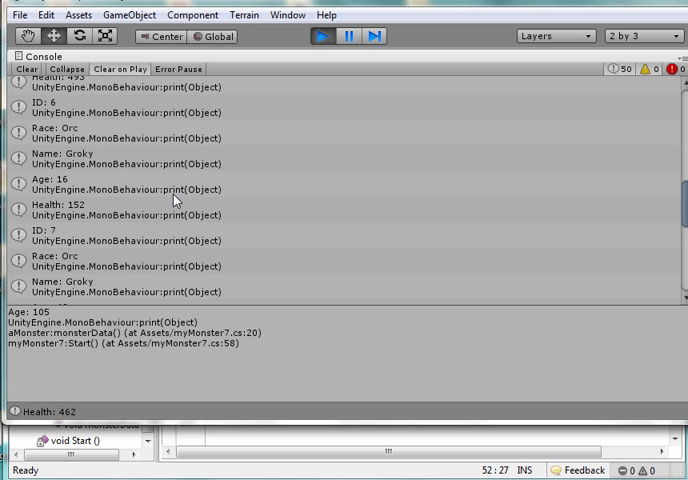
{"action": "mouse_move", "coordinate": [311, 472]}
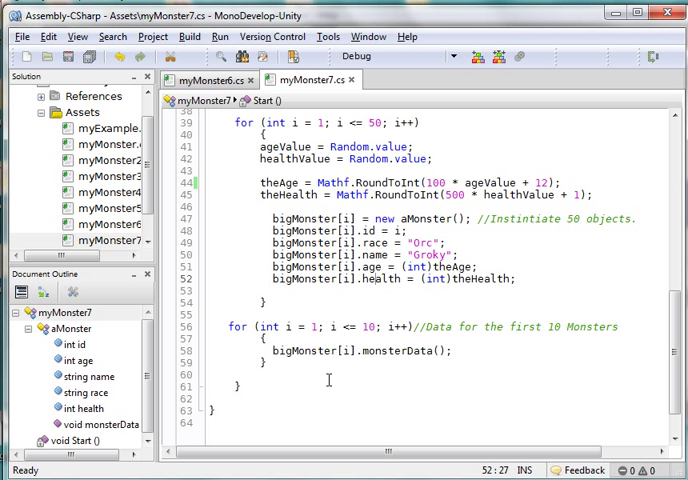
{"action": "mouse_move", "coordinate": [322, 228]}
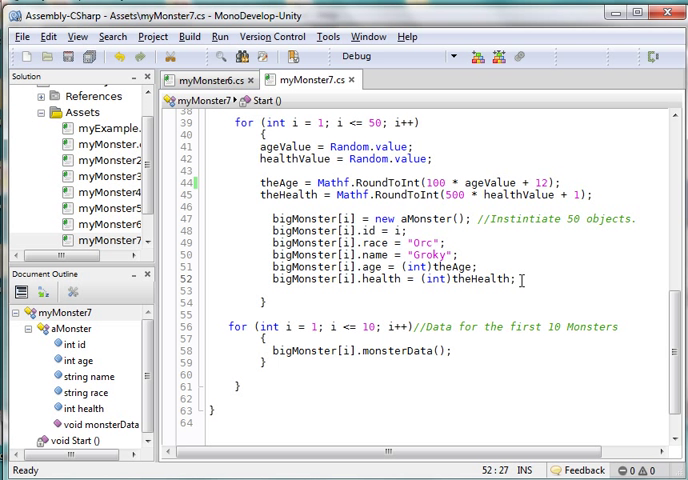
Select myMonster7.cs in the Solution pane to show its monster loops again.
{"action": "left_click", "coordinate": [100, 240]}
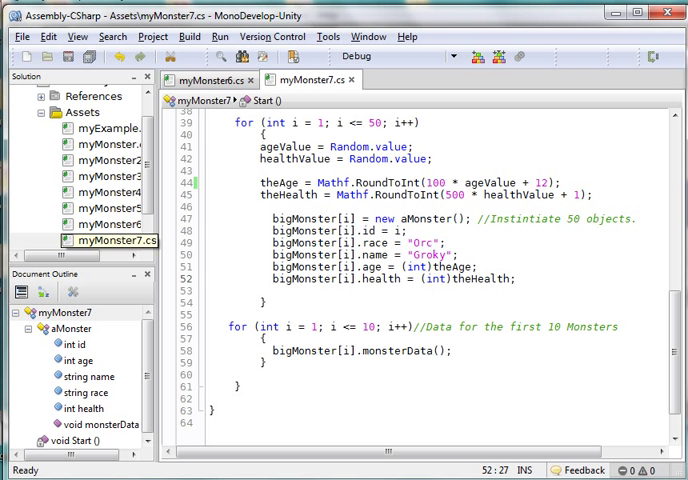